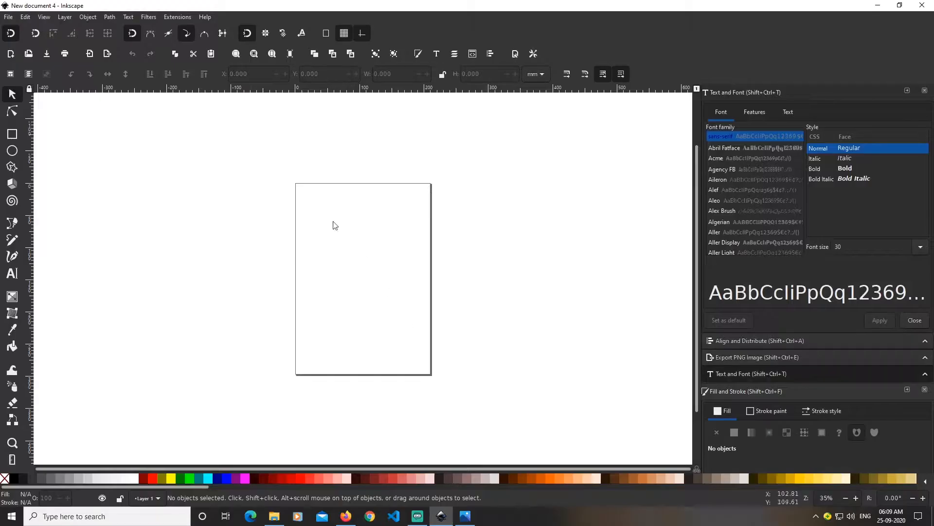
# Set the page to 1920 × 1080 px via Document Properties.
pyautogui.click(9, 17)
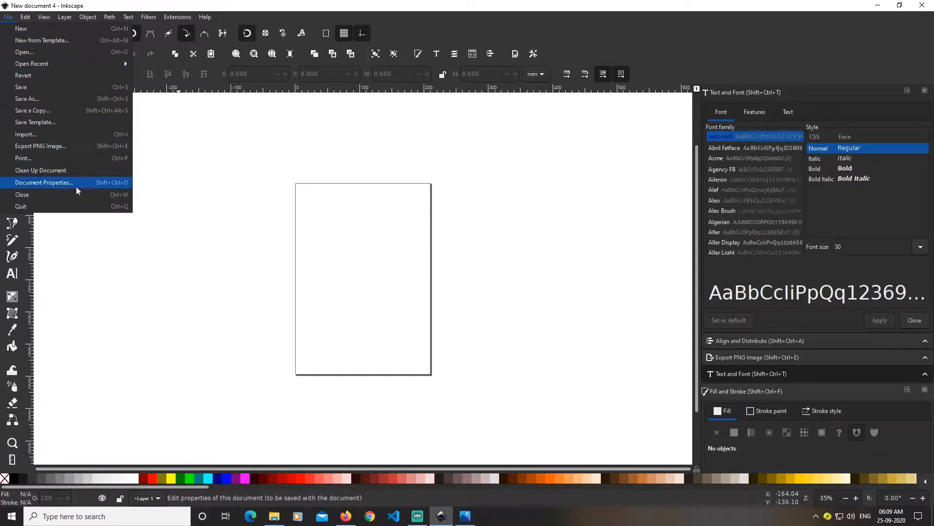
pyautogui.click(43, 182)
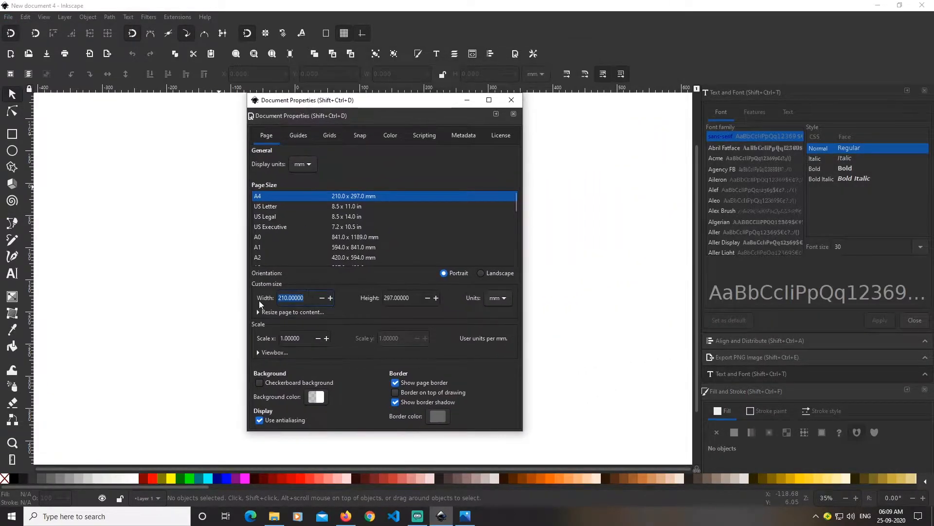
pyautogui.click(503, 298)
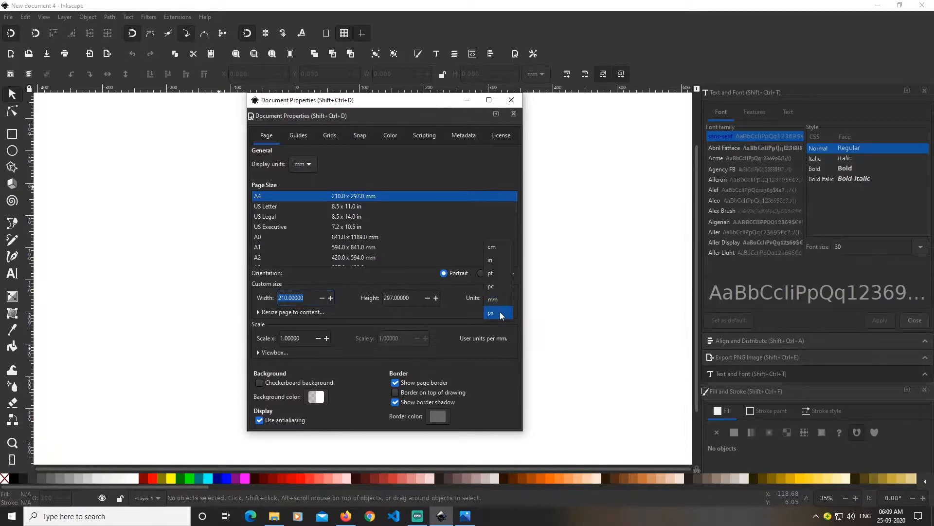
pyautogui.click(490, 312)
pyautogui.write('1080')
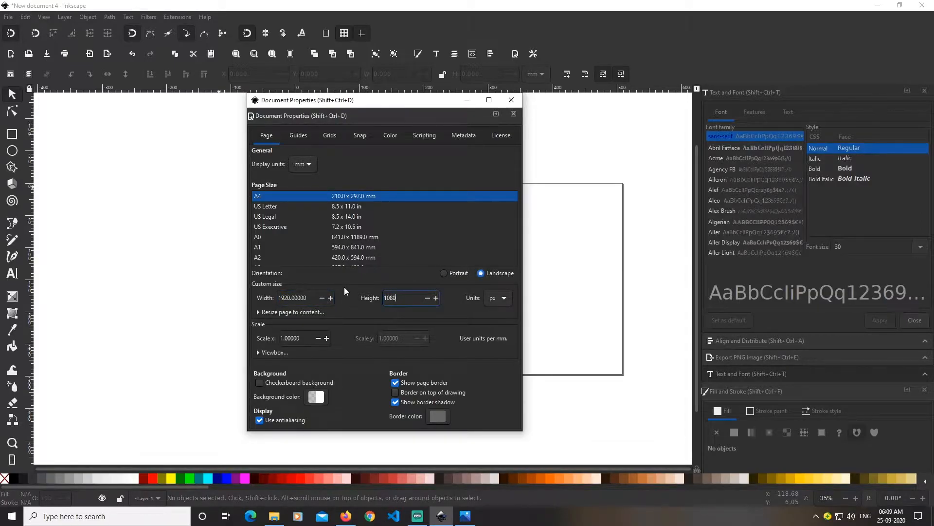
pyautogui.click(511, 99)
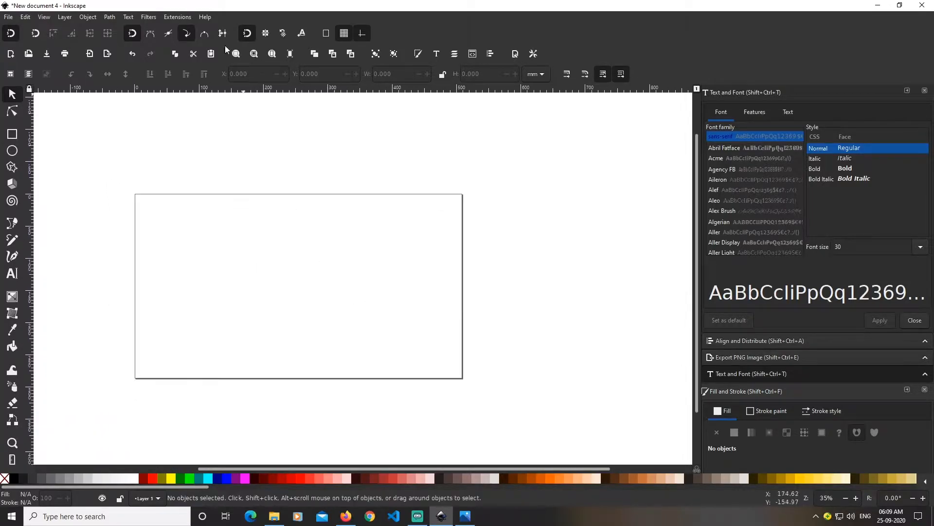
pyautogui.moveTo(325, 34)
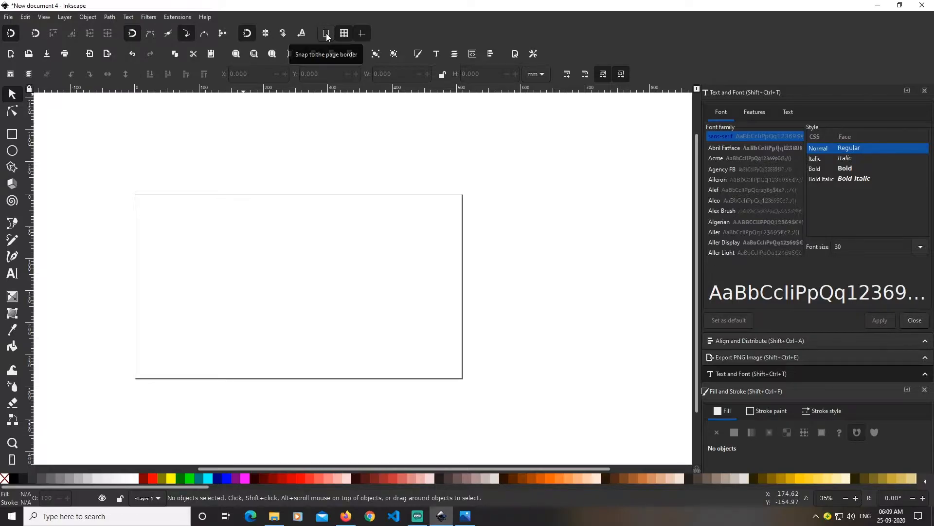
pyautogui.moveTo(13, 136)
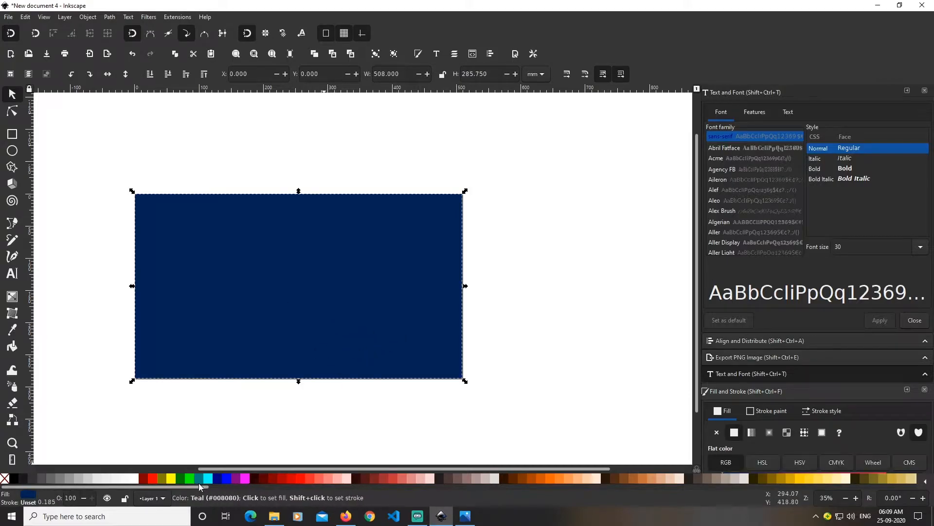
# Fill the page-sized rectangle with dark navy #002255.
pyautogui.hscroll(3)
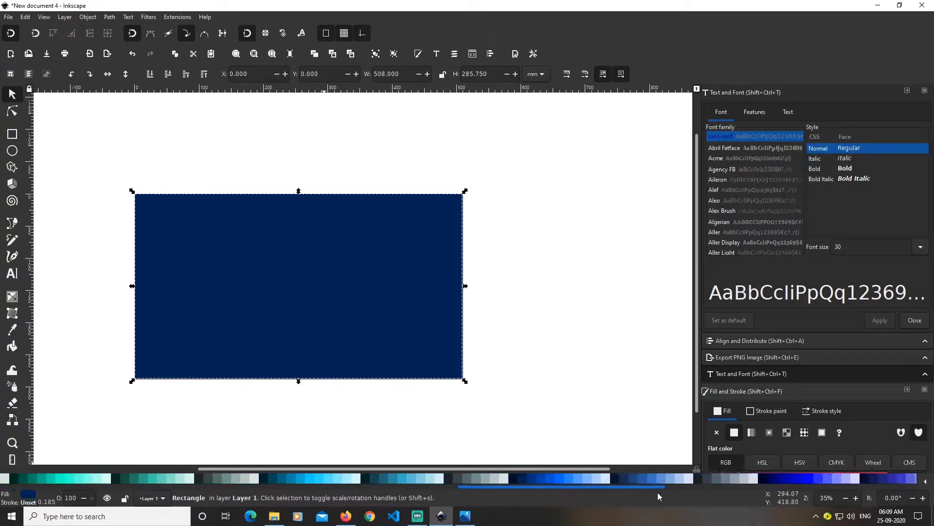
pyautogui.moveTo(407, 478)
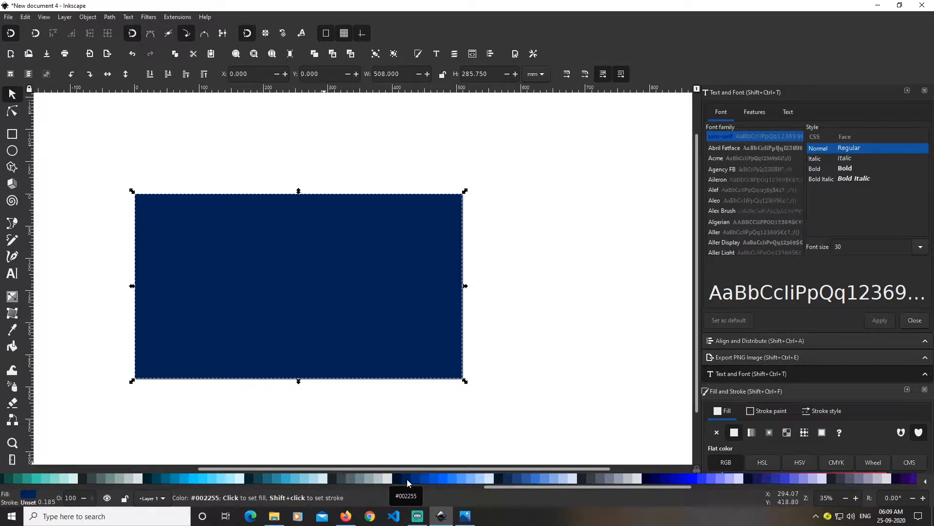
pyautogui.click(51, 214)
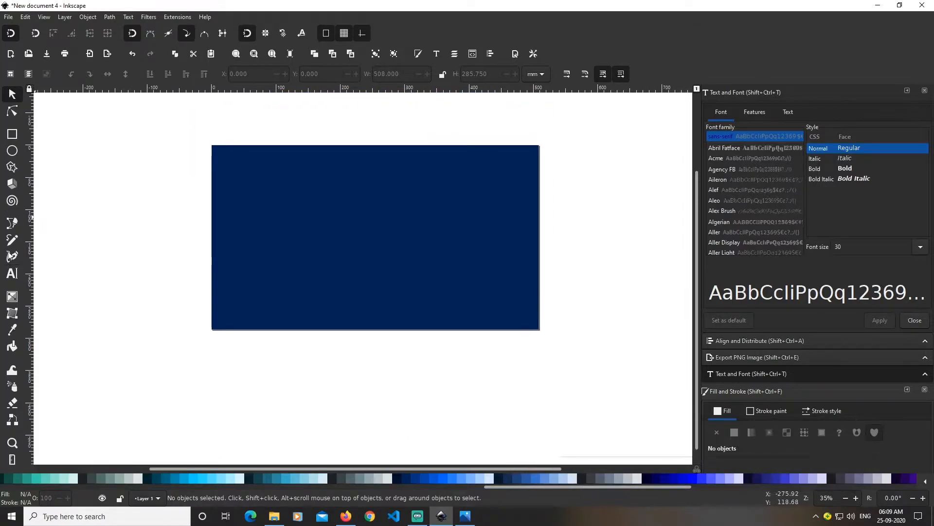
# Create the text 'at' and scale it up to about 281 pt in the banner centre.
pyautogui.click(11, 273)
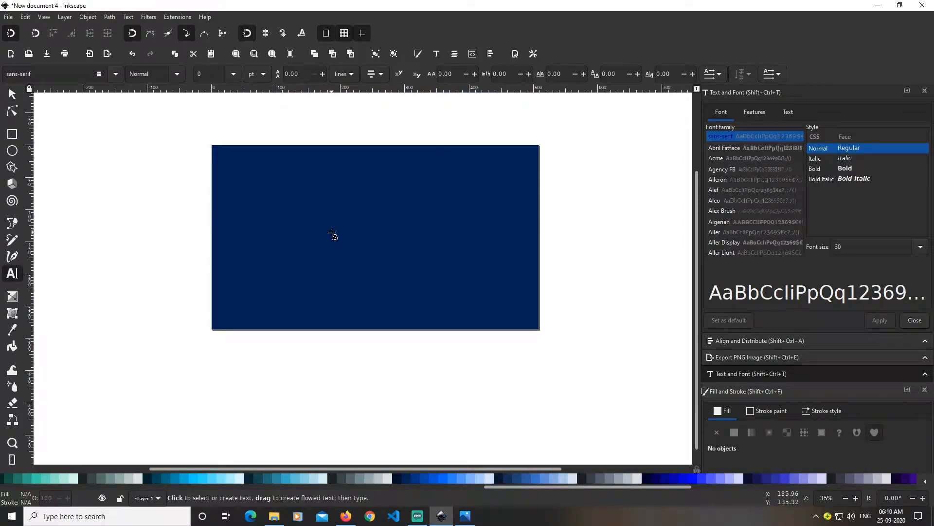
pyautogui.click(332, 231)
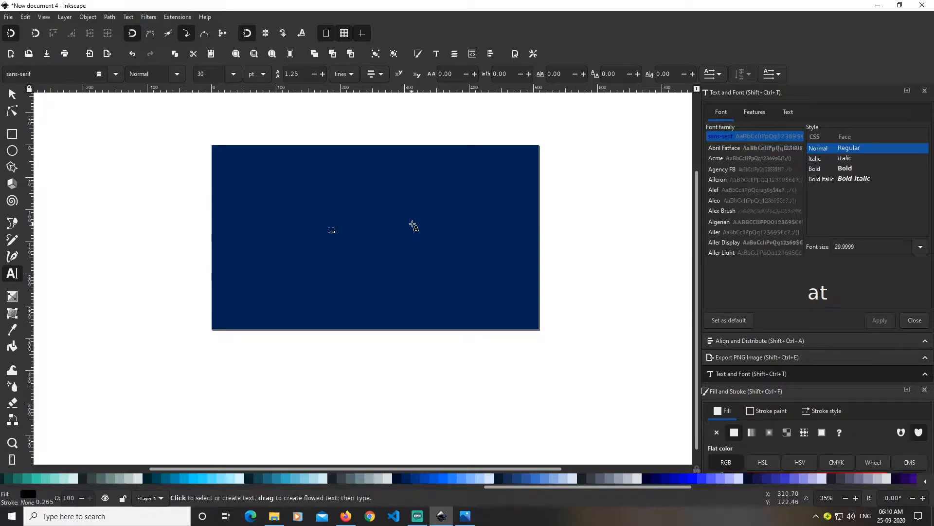
pyautogui.click(11, 95)
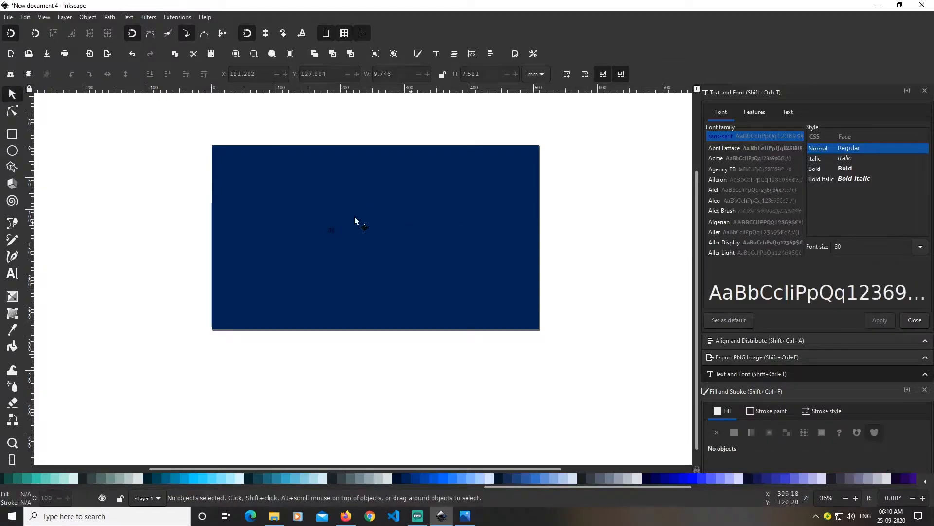
pyautogui.click(331, 229)
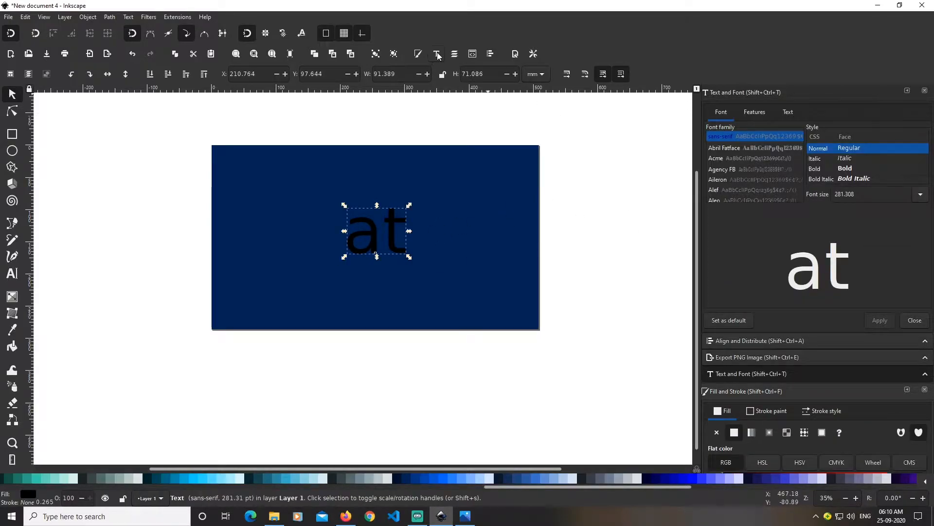
pyautogui.moveTo(765, 151)
pyautogui.write('g')
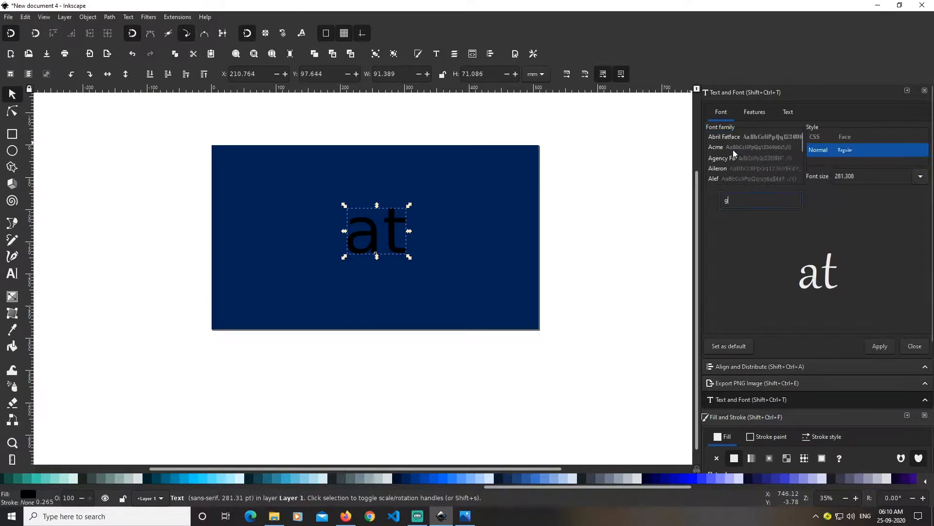
# Search the font list for Gordita and apply its heavy weight to the text.
pyautogui.write('ord')
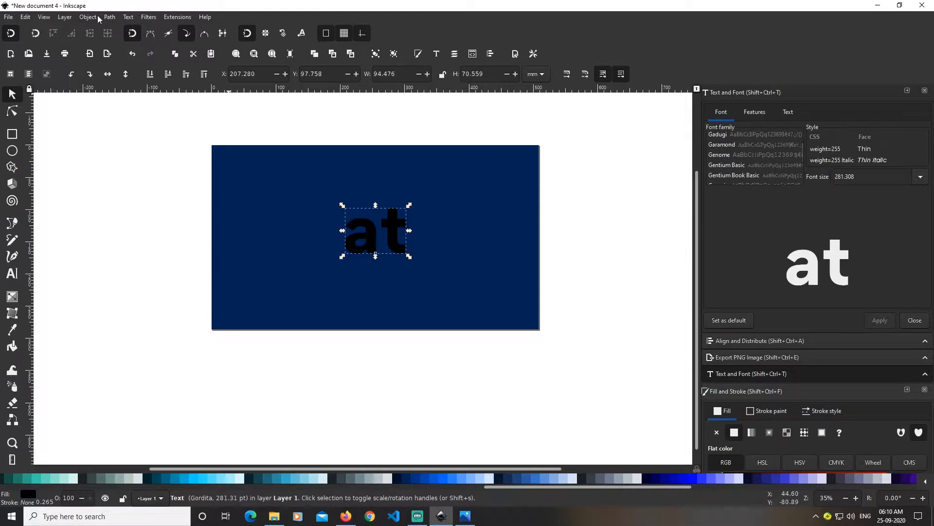
# Convert 'at' to paths, ungroup it and select the 'a' on its own.
pyautogui.click(109, 16)
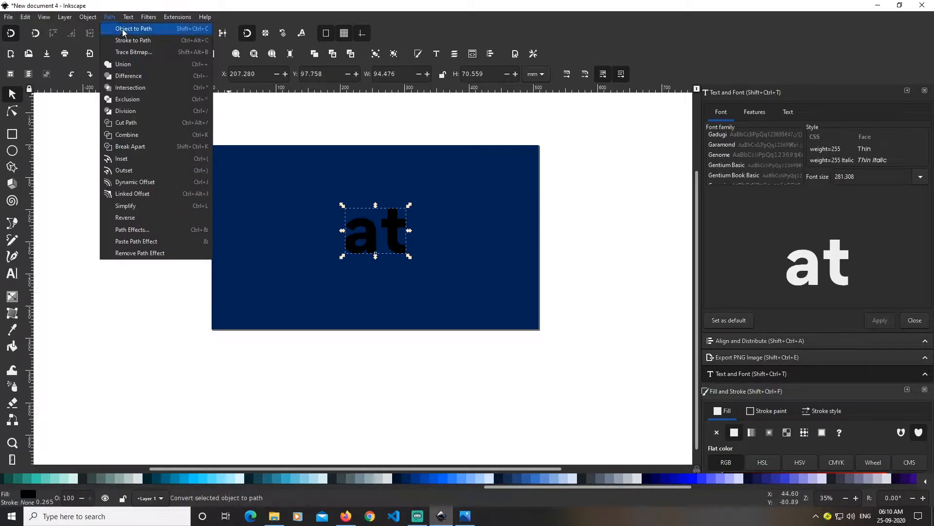
pyautogui.click(133, 28)
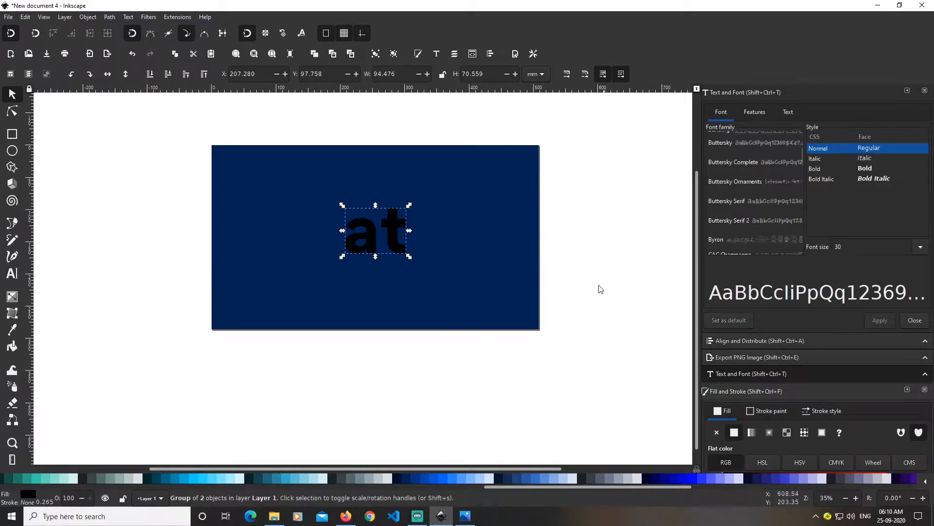
pyautogui.moveTo(449, 350)
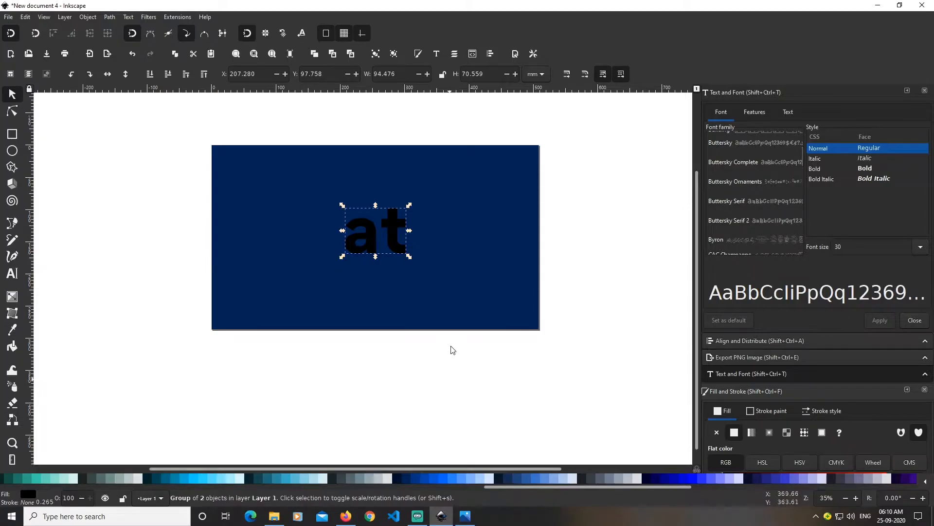
pyautogui.moveTo(388, 251)
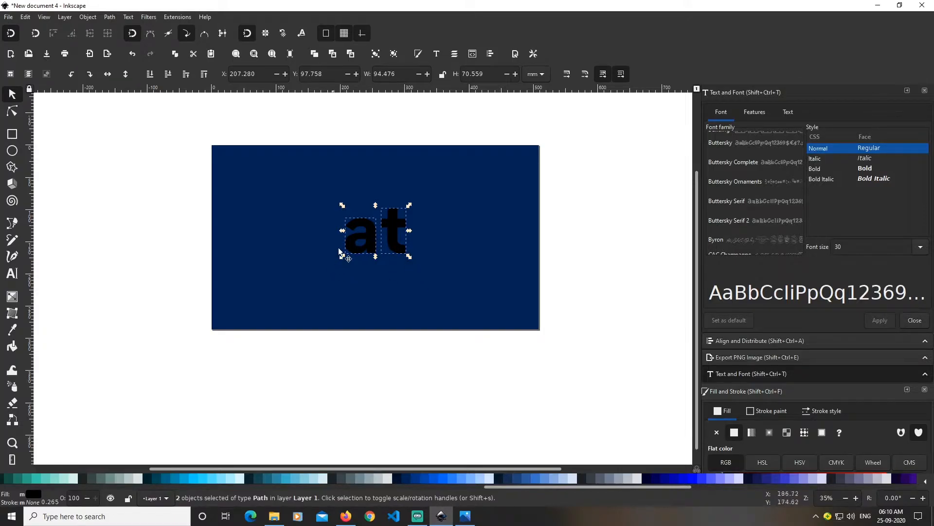
pyautogui.click(611, 272)
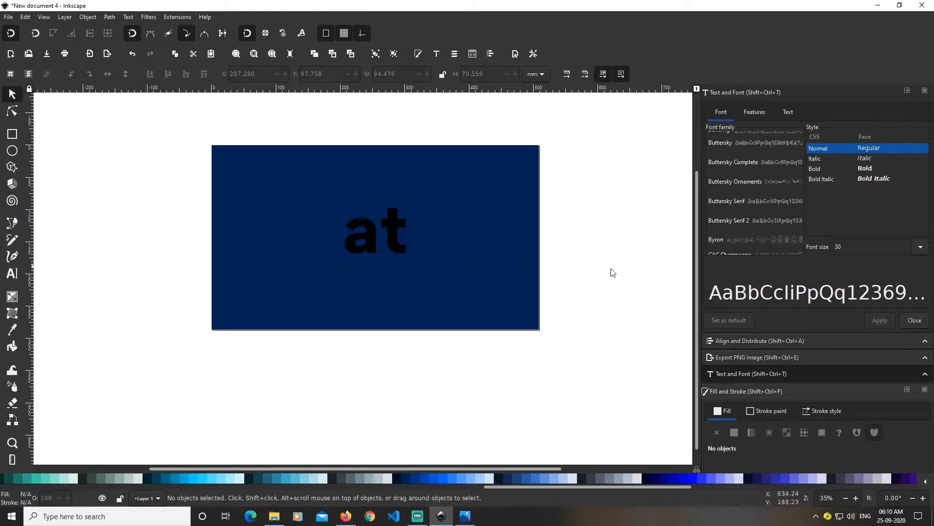
pyautogui.click(361, 232)
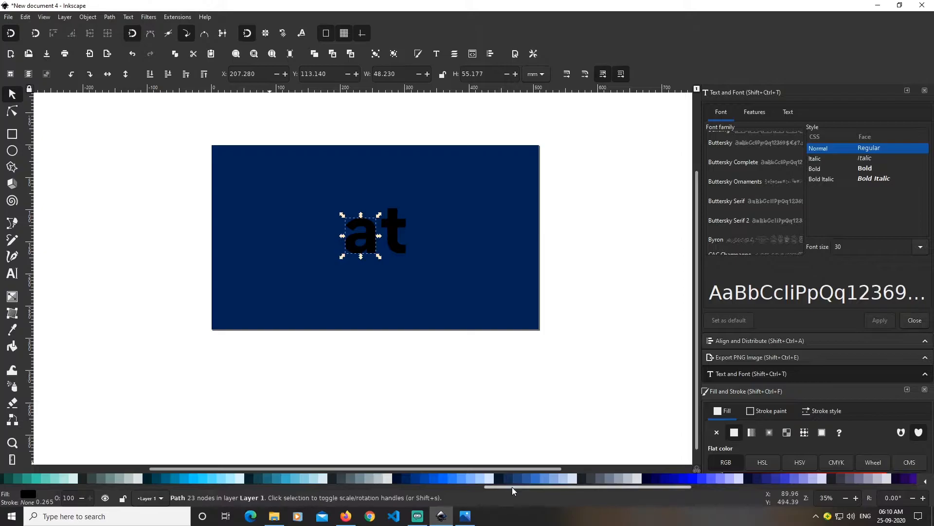
pyautogui.hscroll(-3)
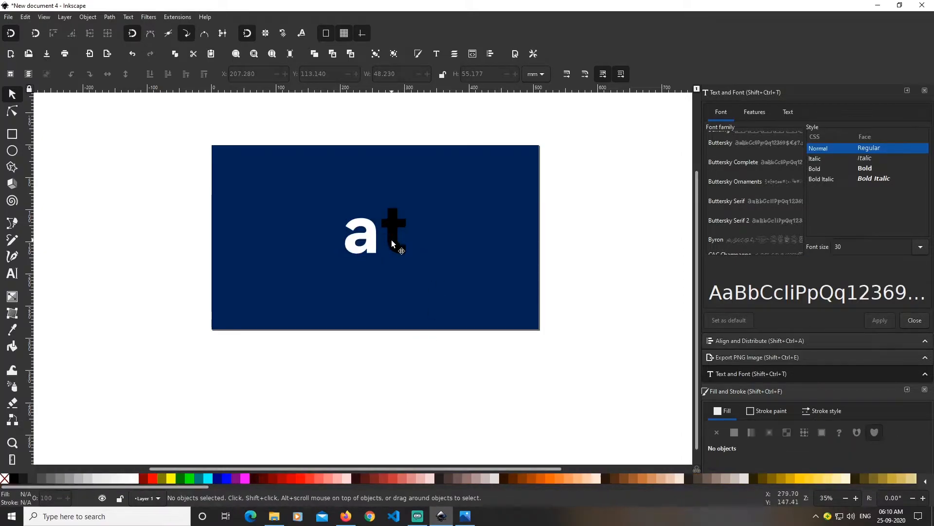
# Give the 't' a light green fill beside the white 'a'.
pyautogui.click(392, 230)
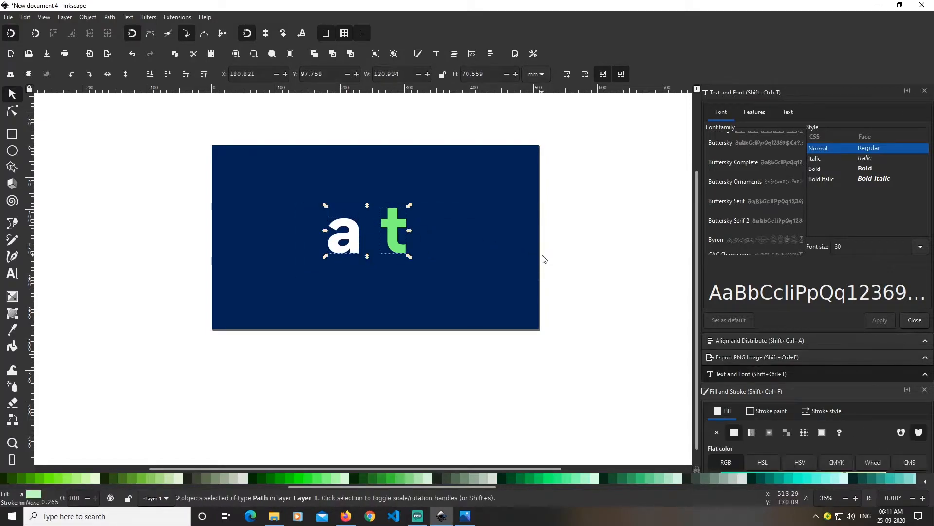
pyautogui.moveTo(588, 273)
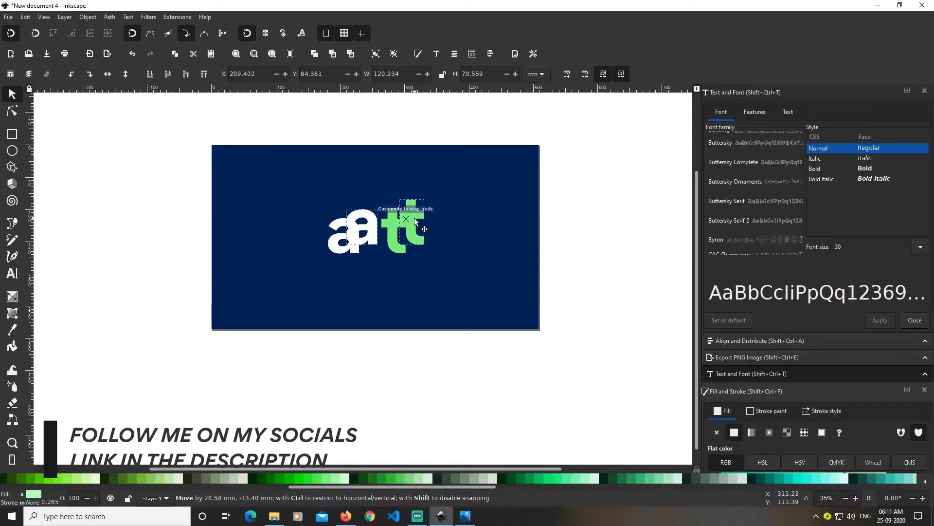
# Raise the white 'a' above its navy offset copy and select both.
pyautogui.click(582, 270)
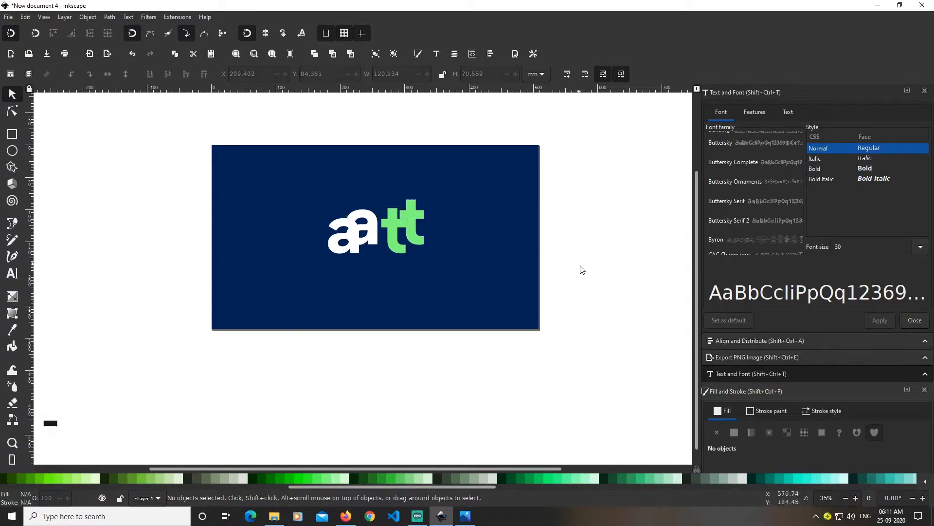
pyautogui.click(407, 230)
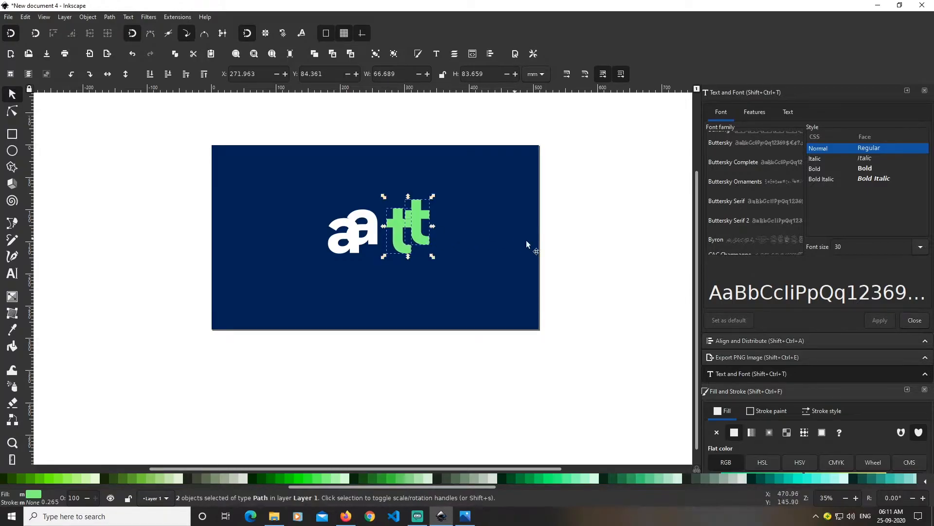
pyautogui.click(373, 241)
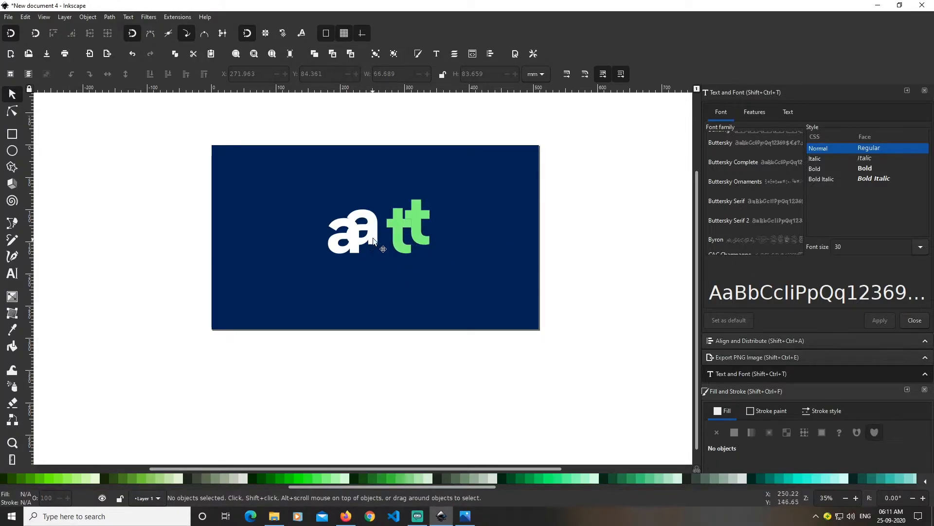
pyautogui.click(355, 230)
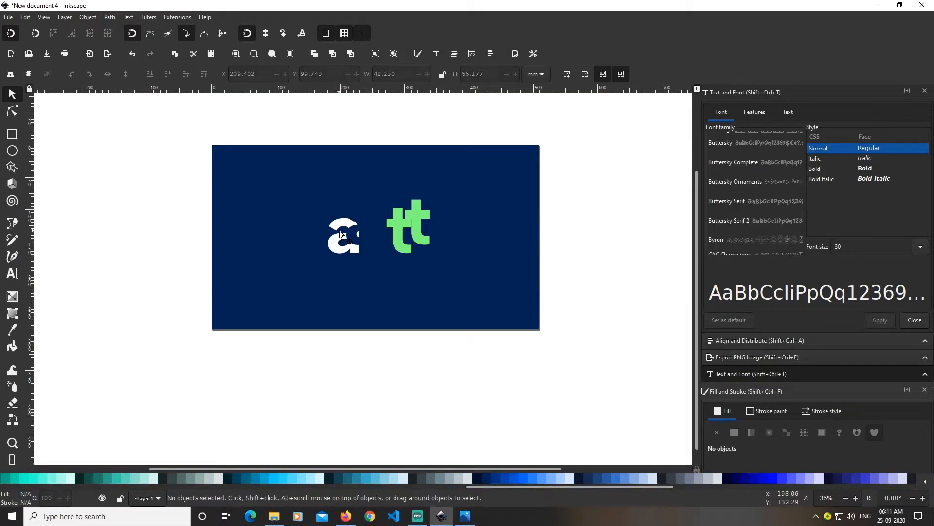
pyautogui.click(342, 235)
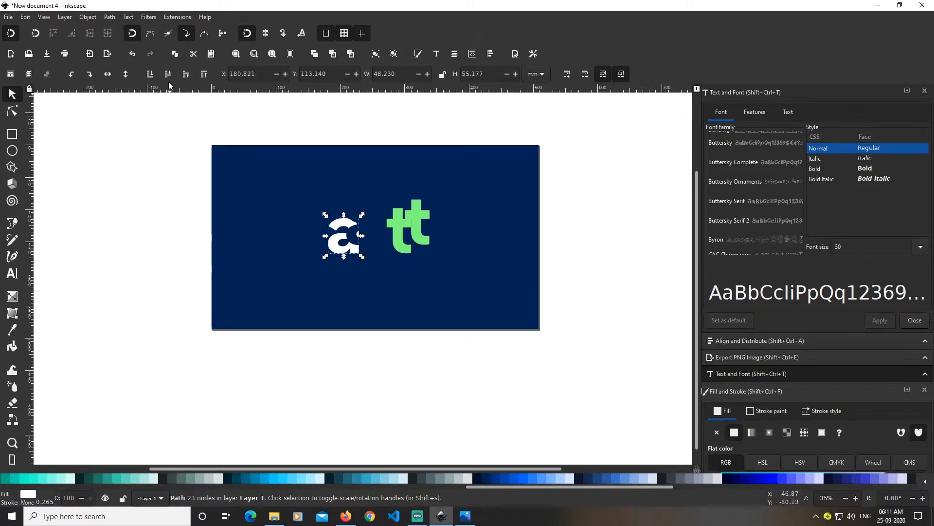
pyautogui.moveTo(204, 73)
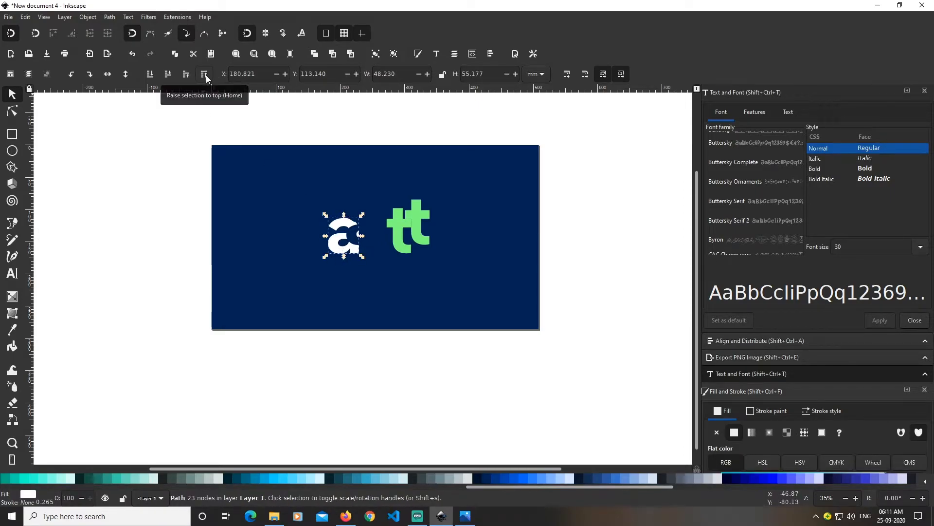
pyautogui.click(370, 341)
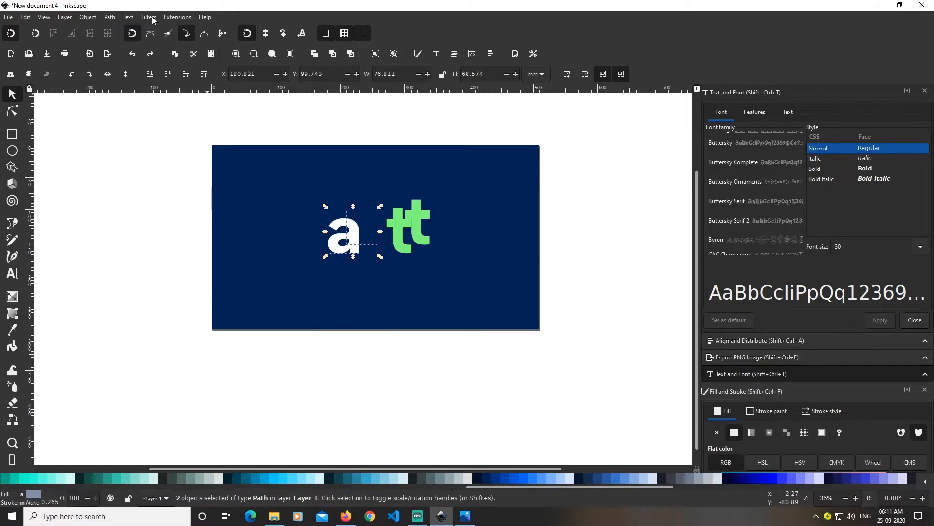
# Launch the Interpolate extension for the two 'a' shapes.
pyautogui.click(177, 17)
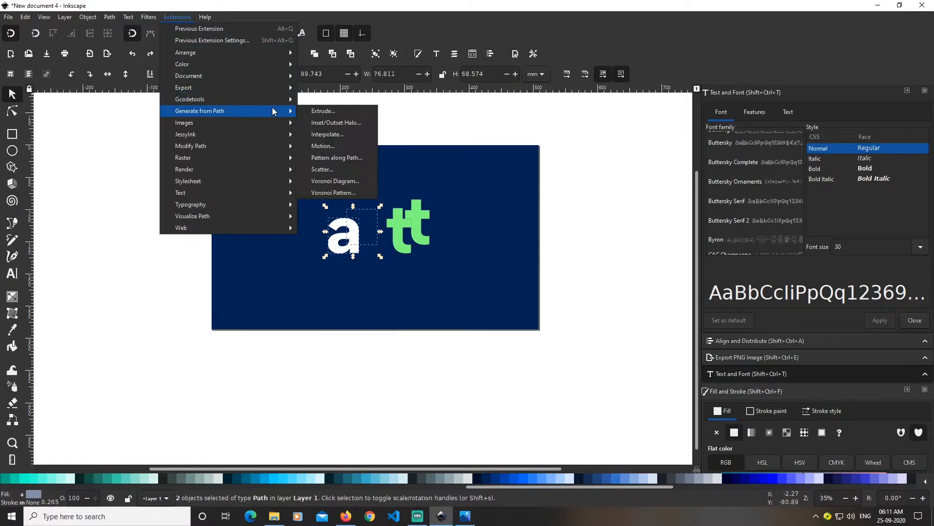
pyautogui.click(327, 134)
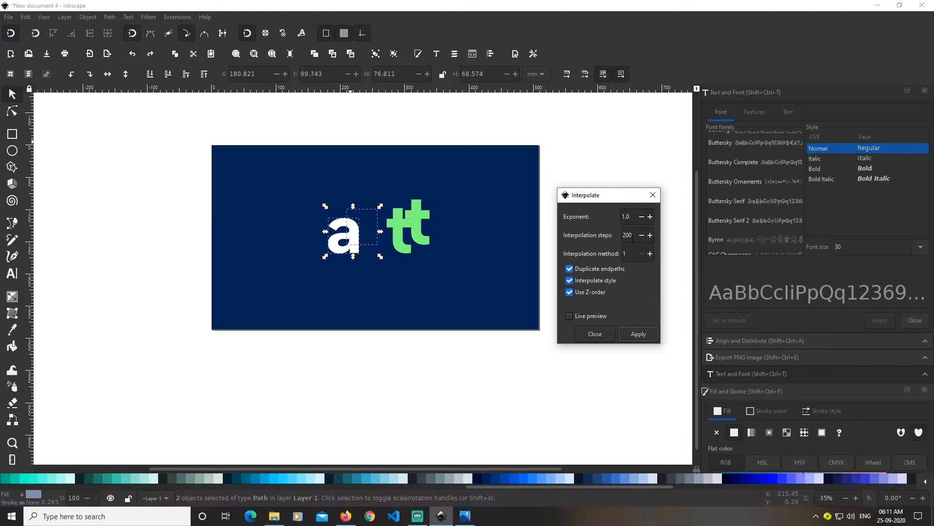
pyautogui.moveTo(620, 238)
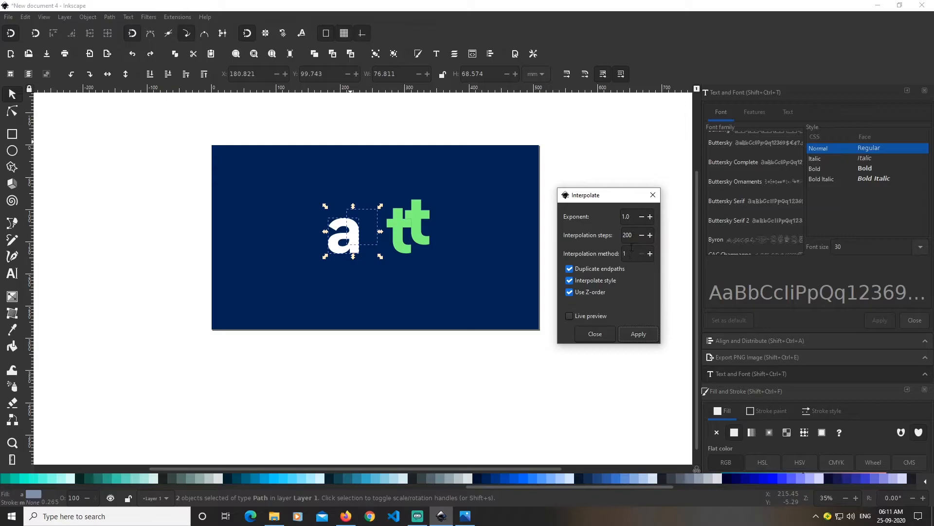
pyautogui.moveTo(593, 331)
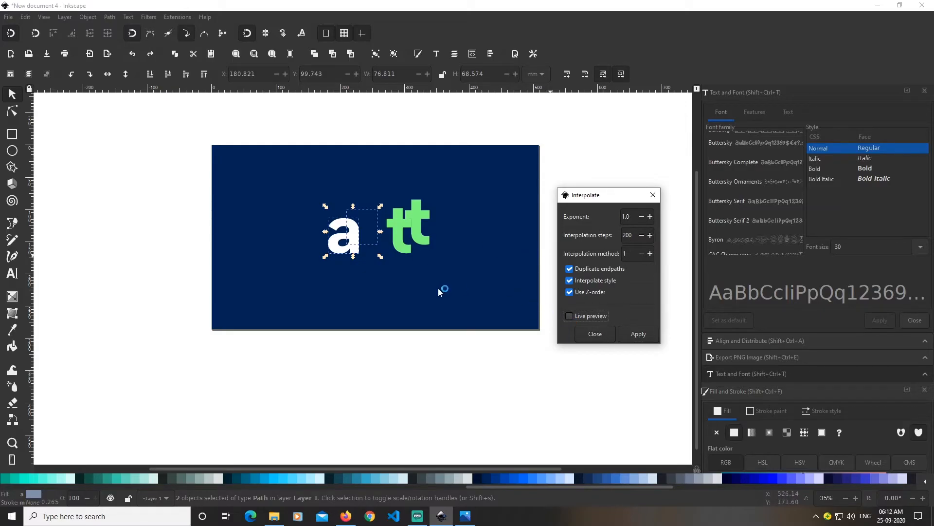
# Preview and apply the 200-step white-to-navy interpolation on the 'a'.
pyautogui.click(569, 316)
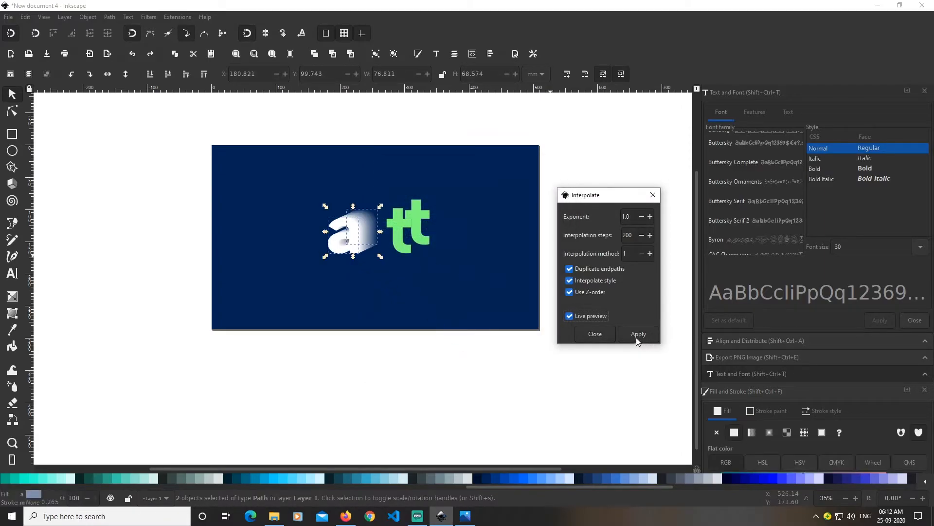
pyautogui.click(569, 315)
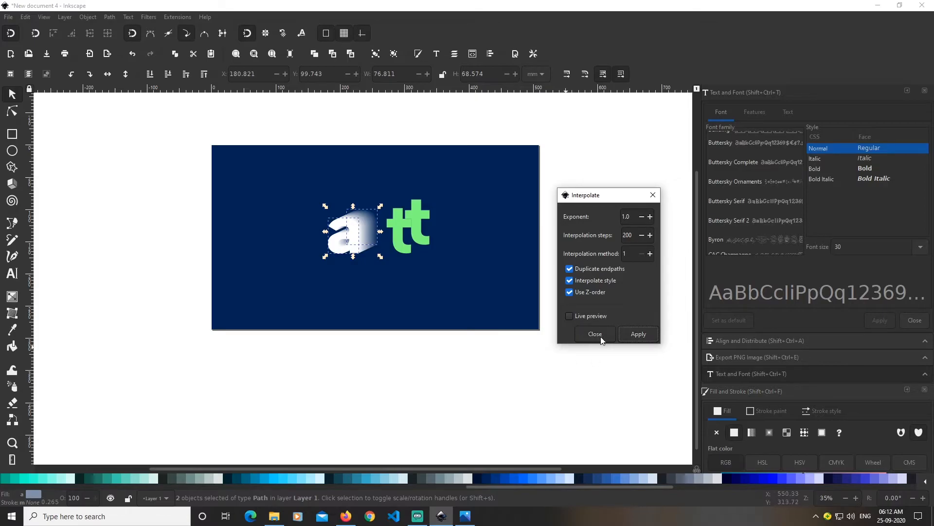
pyautogui.click(594, 334)
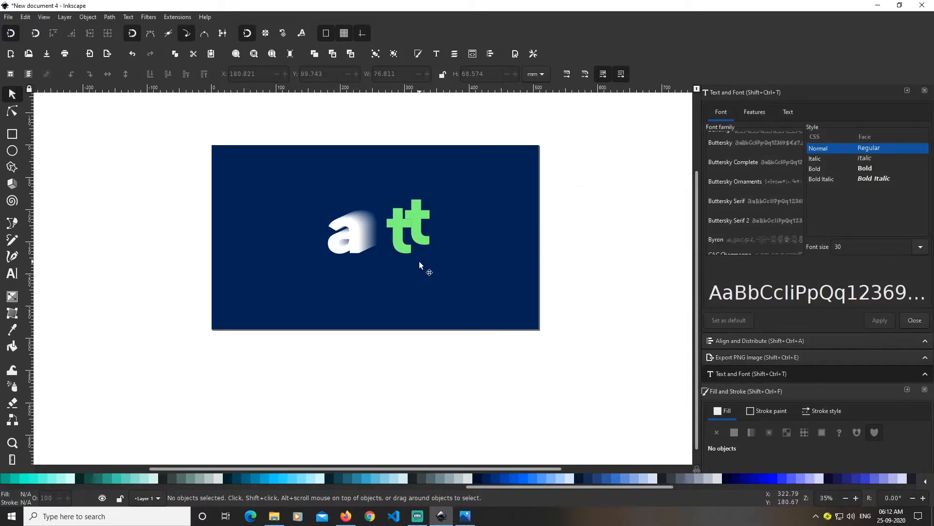
# Turn the 't' copy navy and select both 't' shapes for interpolation.
pyautogui.click(407, 227)
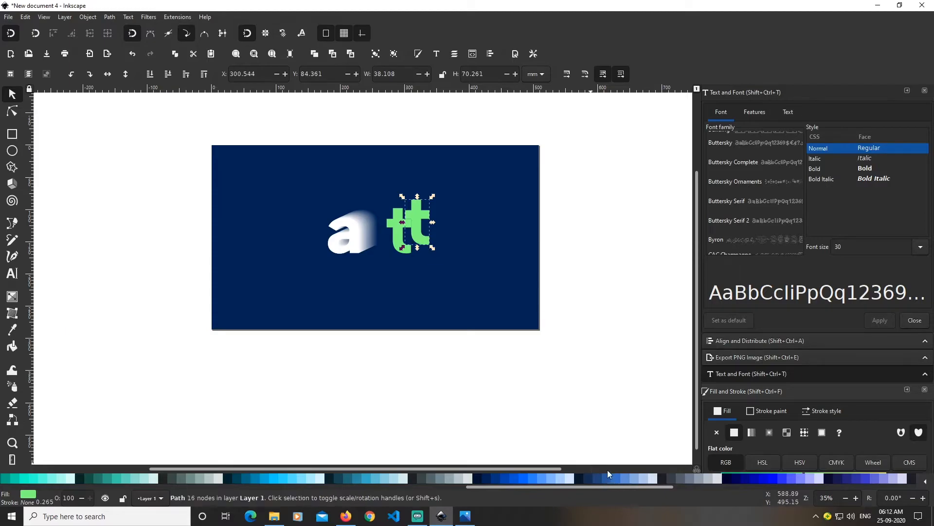
pyautogui.click(736, 479)
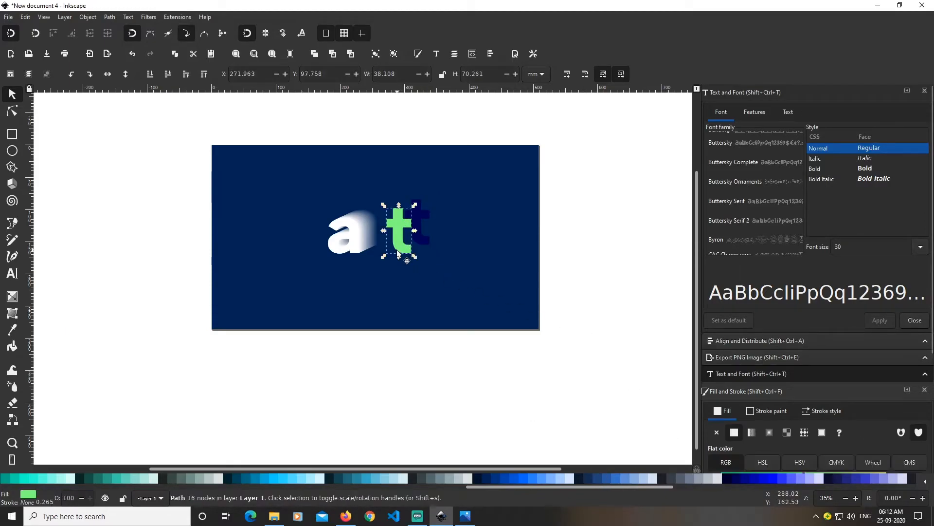
pyautogui.click(607, 245)
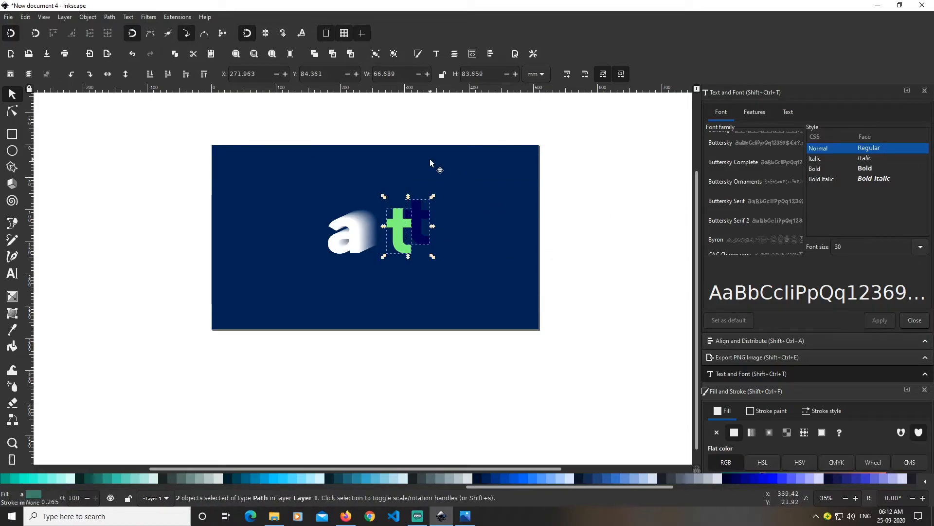
pyautogui.click(177, 17)
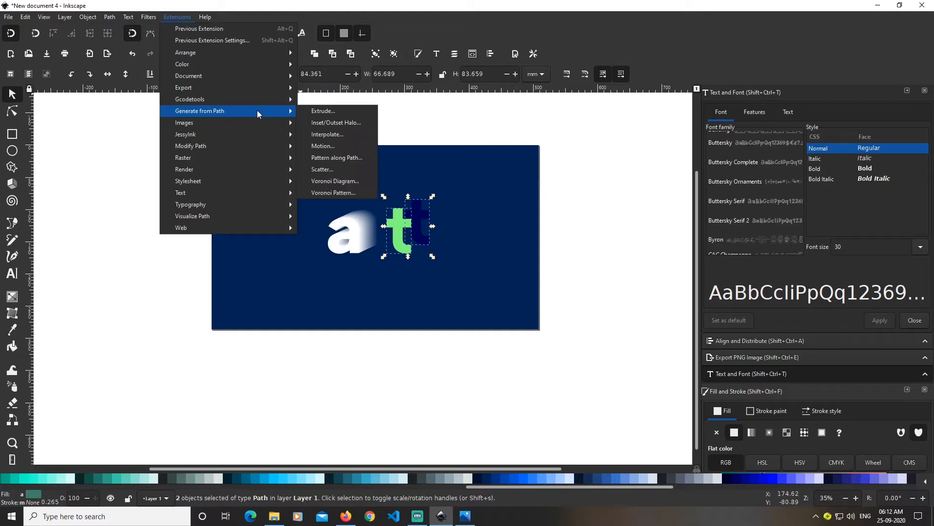
pyautogui.moveTo(339, 139)
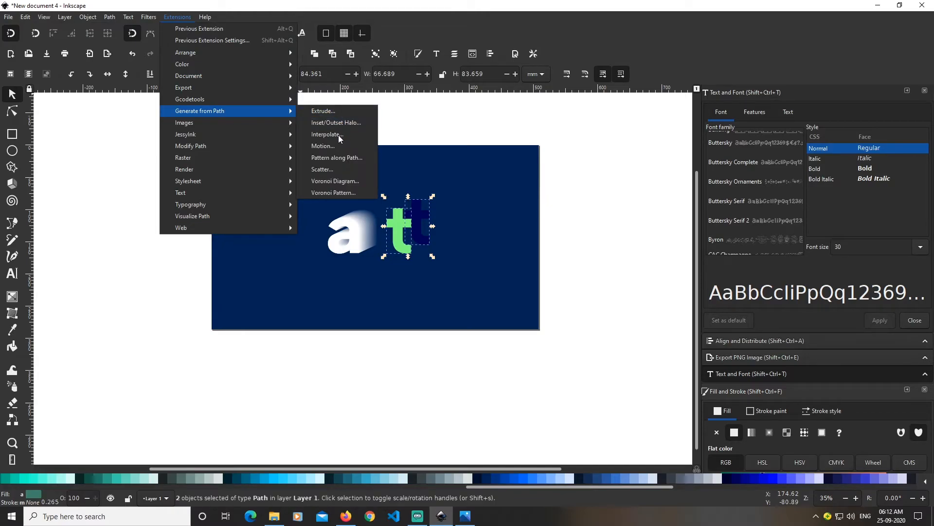
pyautogui.click(325, 135)
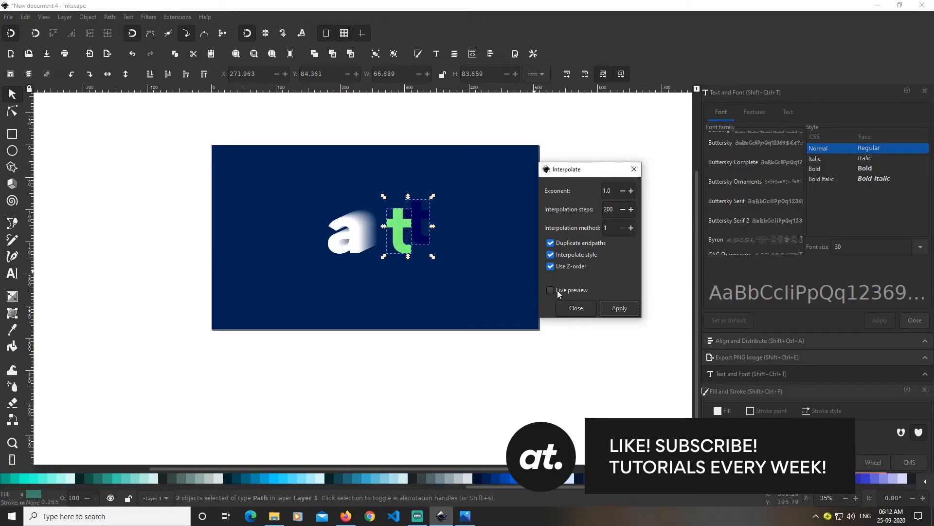
pyautogui.click(619, 309)
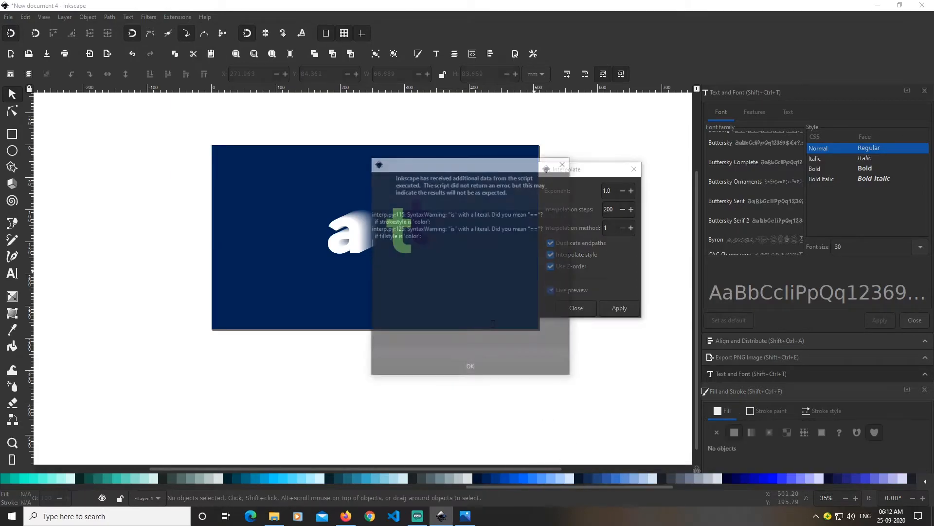
pyautogui.click(469, 365)
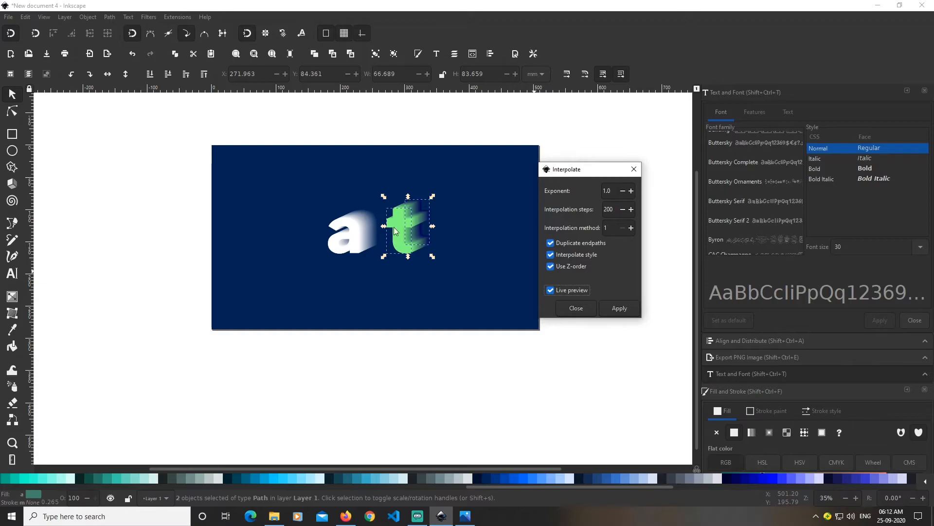
pyautogui.moveTo(435, 214)
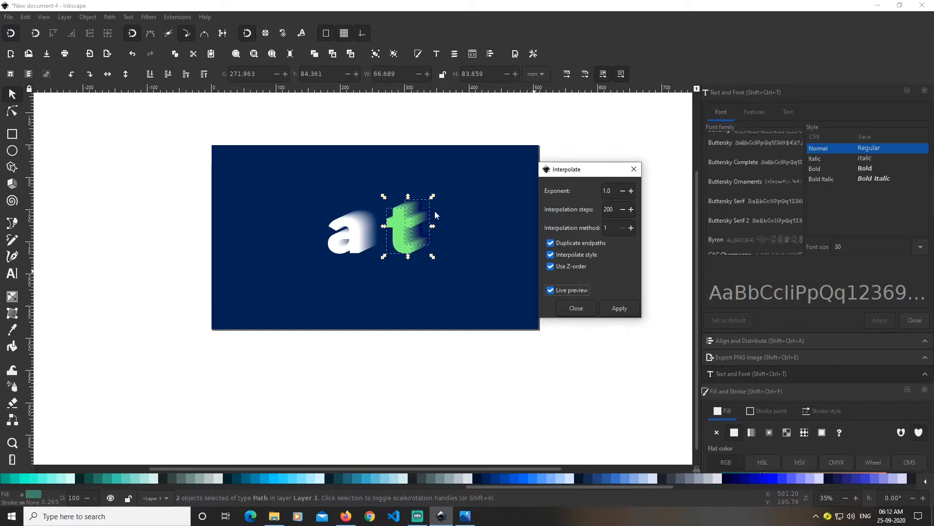
pyautogui.moveTo(631, 267)
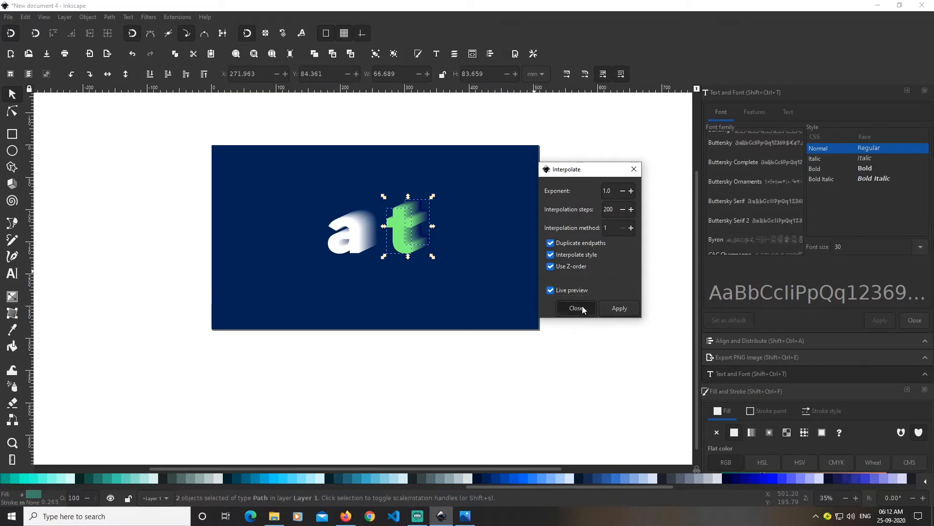
pyautogui.click(575, 309)
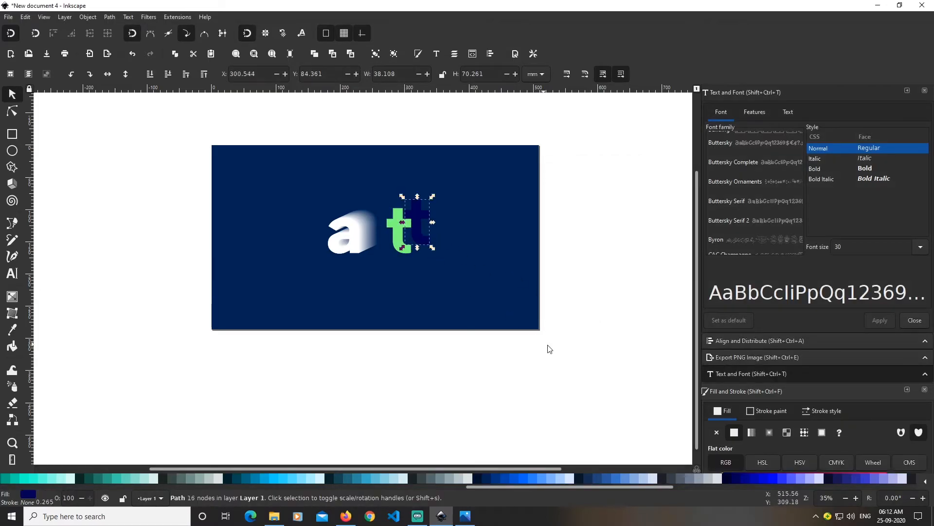
pyautogui.moveTo(554, 345)
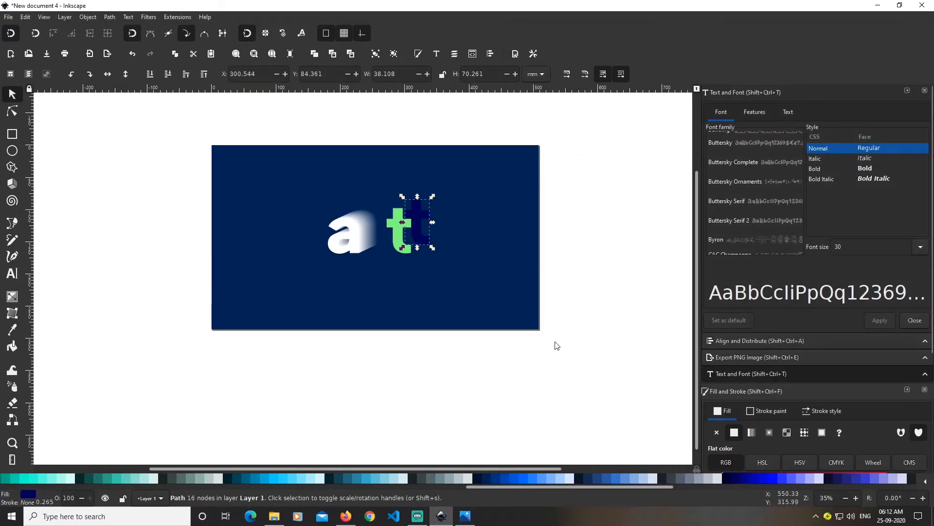
pyautogui.moveTo(499, 246)
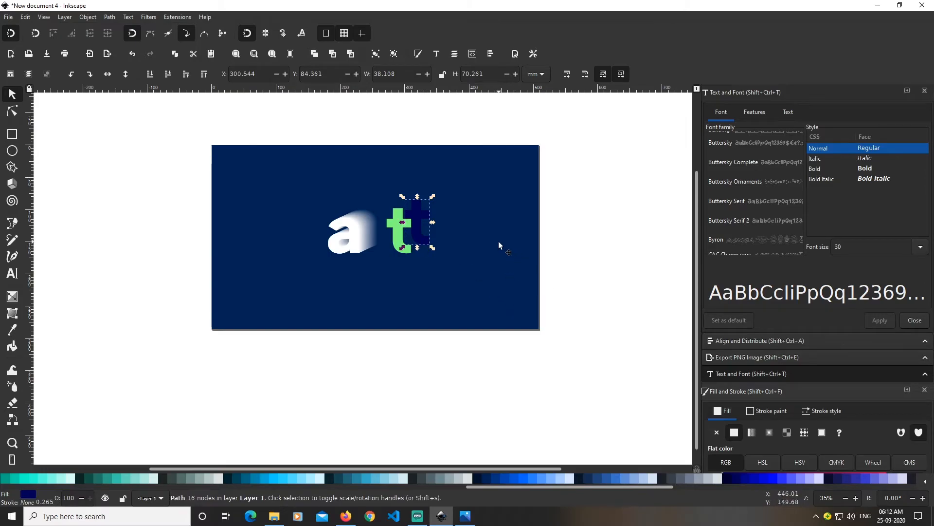
# Sample the banner navy #002255 onto the 't' copy with the Dropper.
pyautogui.click(12, 330)
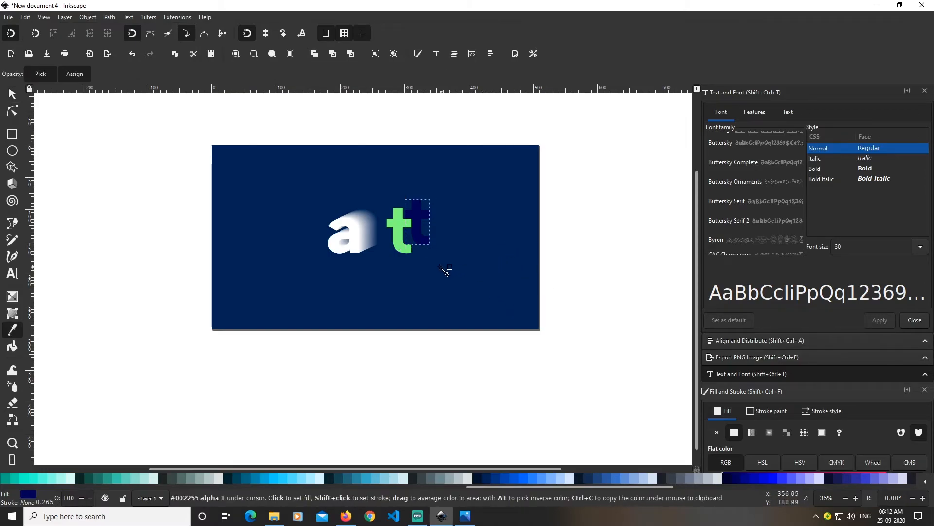
pyautogui.moveTo(424, 239)
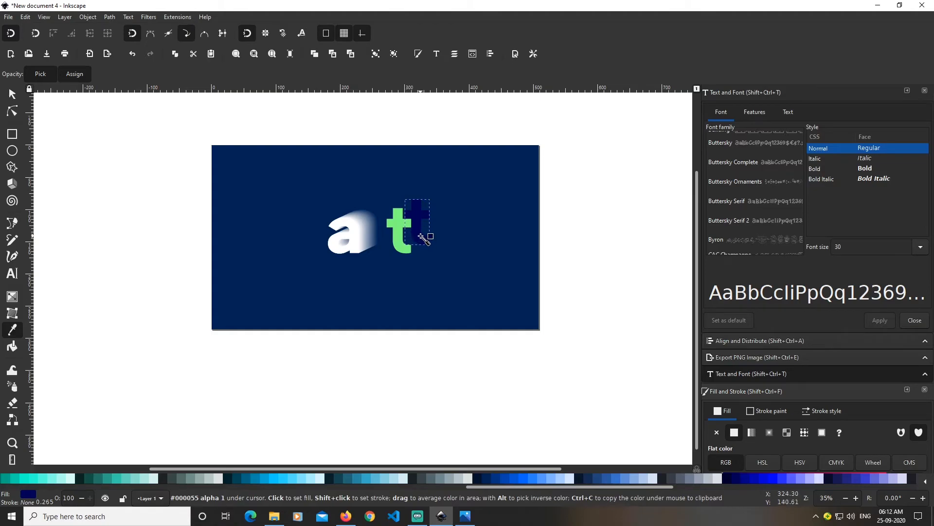
pyautogui.moveTo(45, 331)
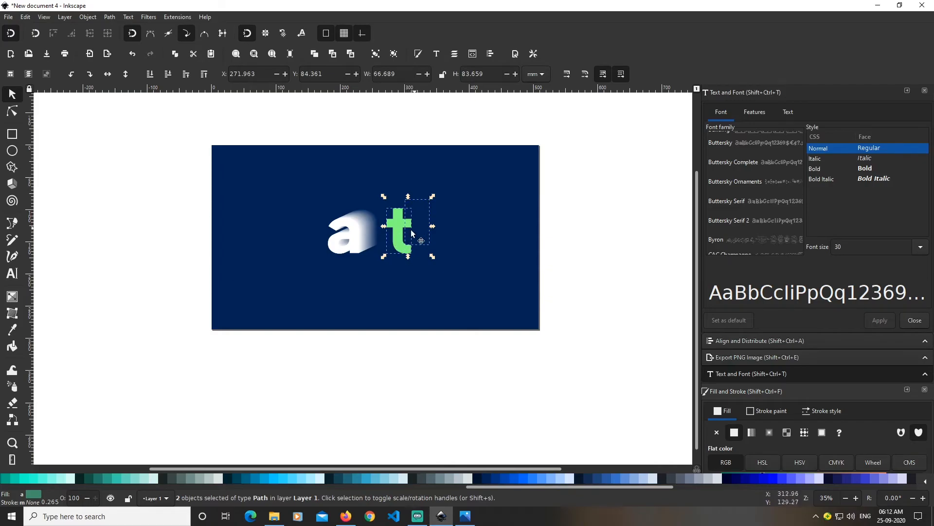
pyautogui.moveTo(408, 249)
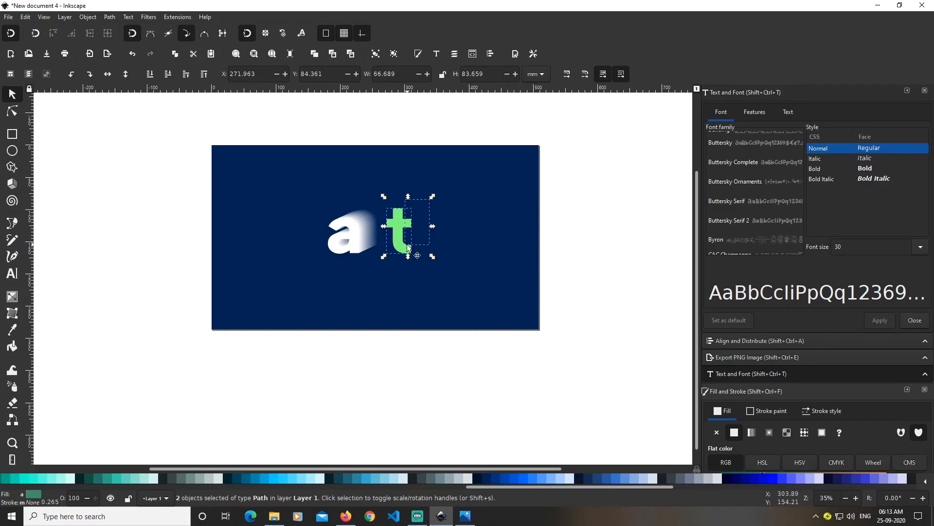
# Interpolate the green 't' with its offset copy, previewed live, to form its blurred extrusion.
pyautogui.click(177, 17)
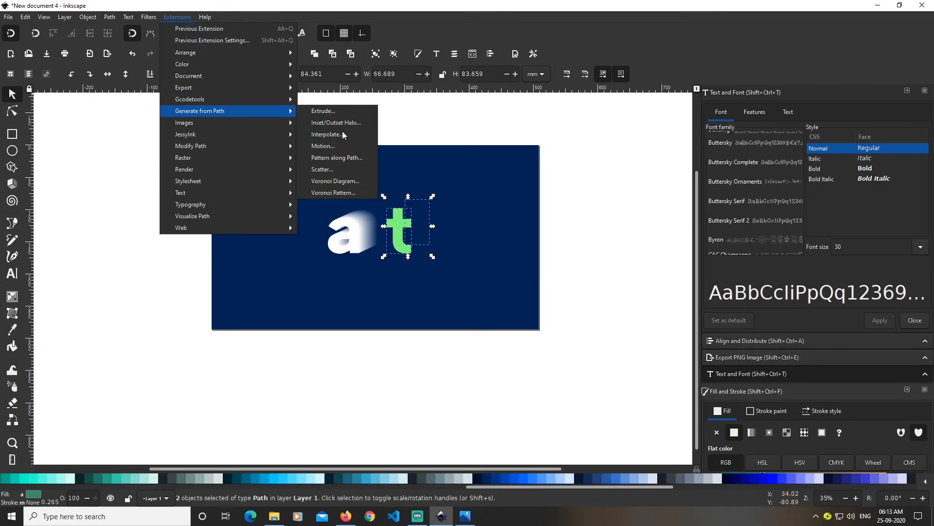
pyautogui.click(327, 134)
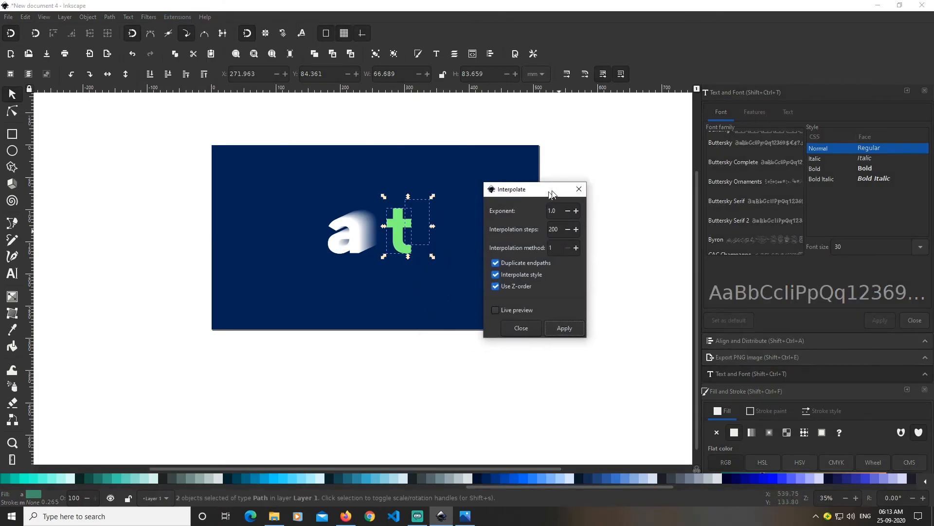
pyautogui.click(564, 328)
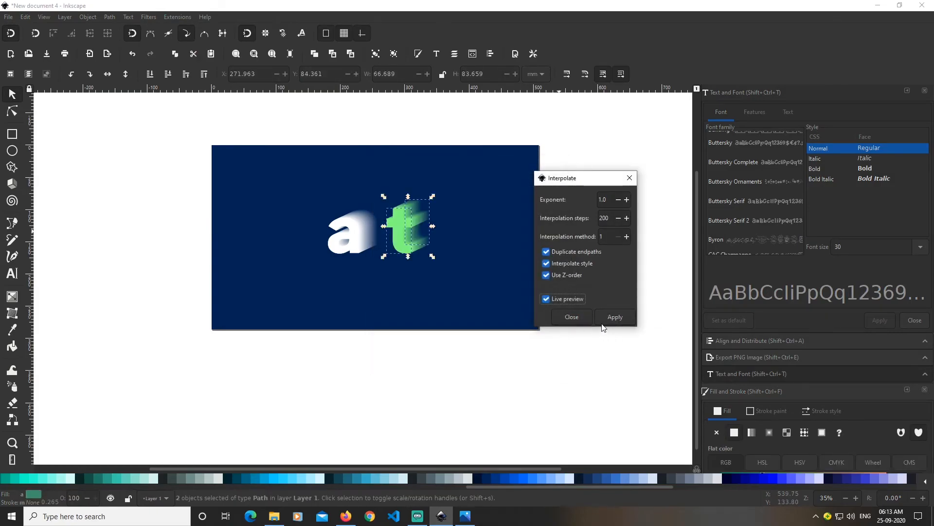
pyautogui.click(570, 317)
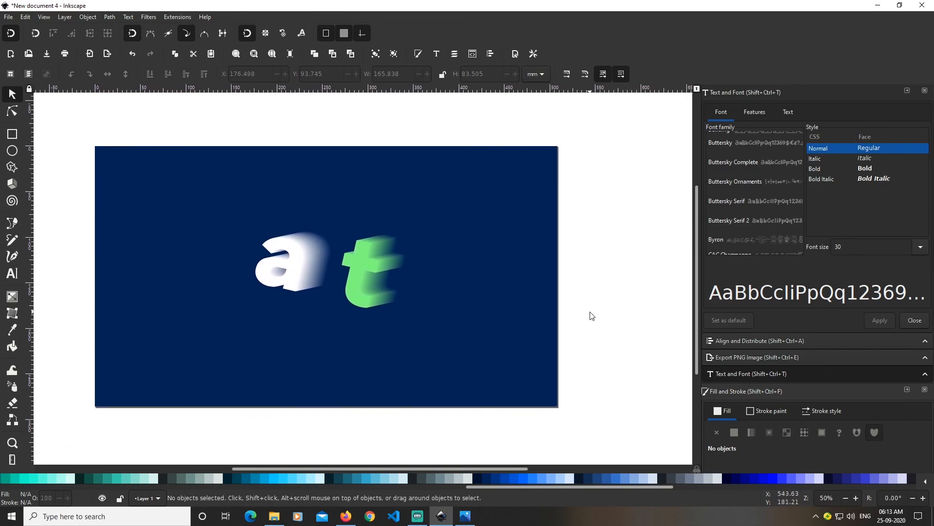
pyautogui.moveTo(623, 353)
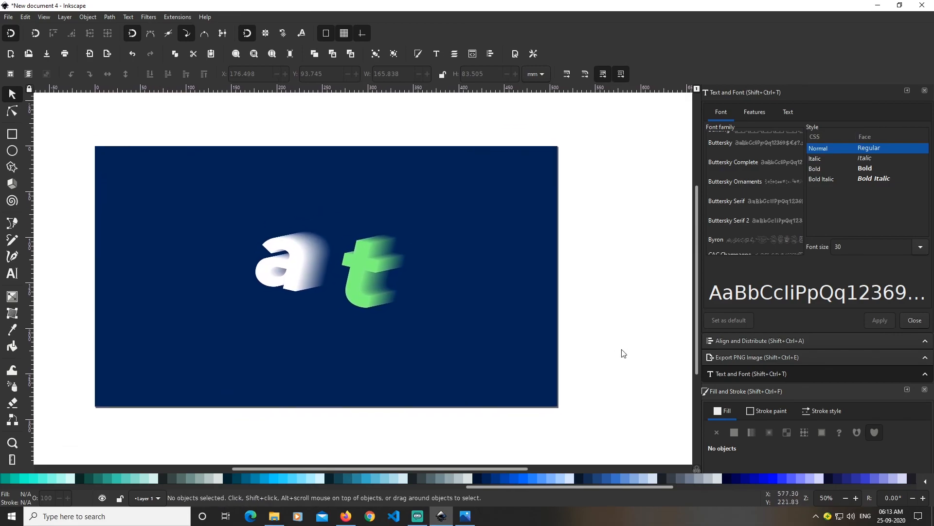